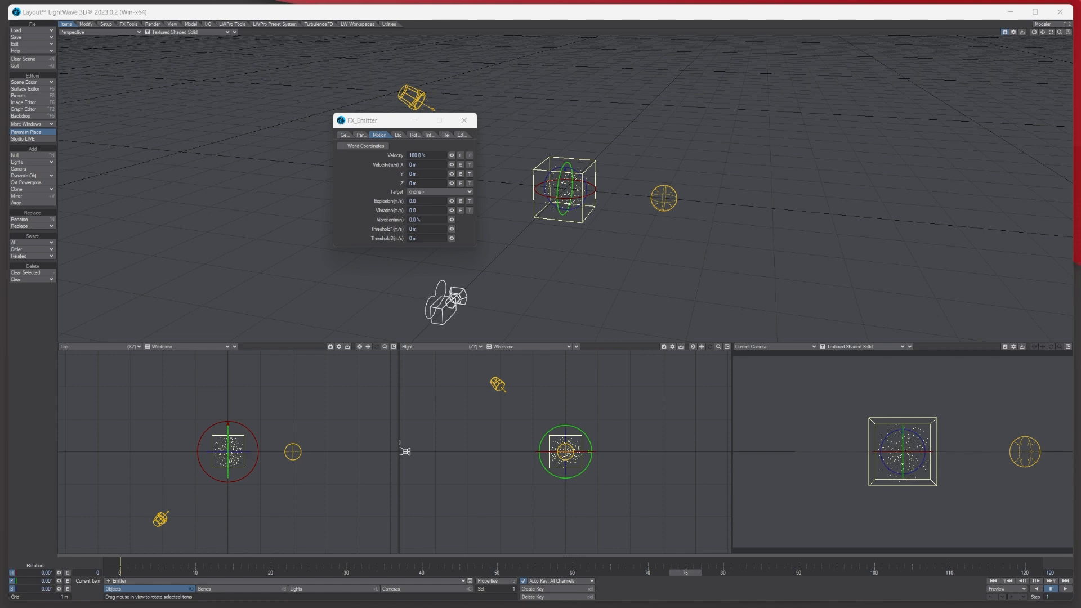
# - Look through the FX_Emitter Generator, Particle, Motion and Etc pages, ending on Motion
pyautogui.click(348, 134)
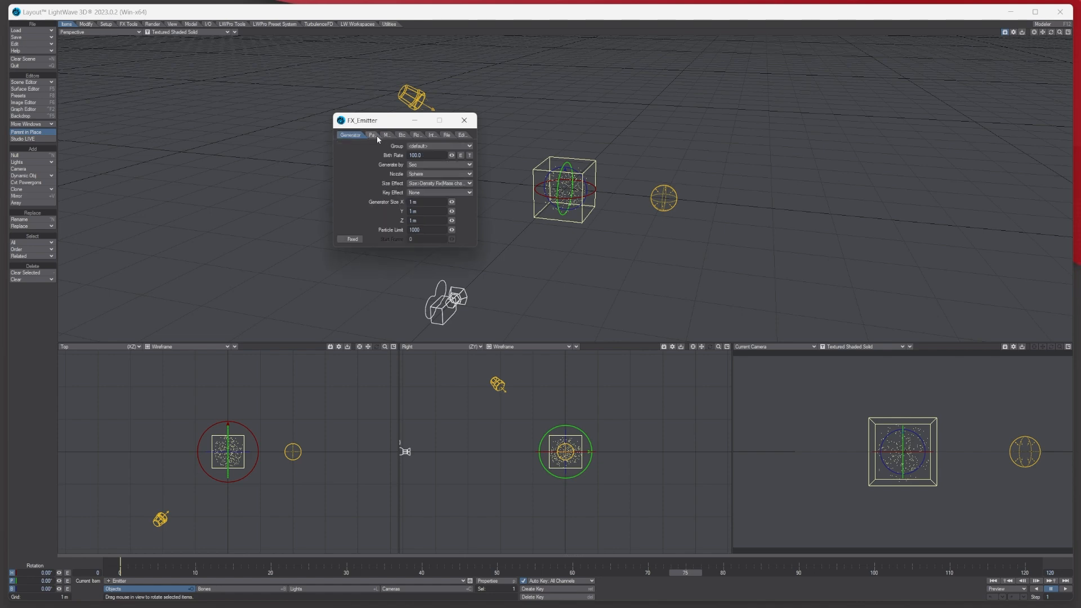
pyautogui.click(362, 134)
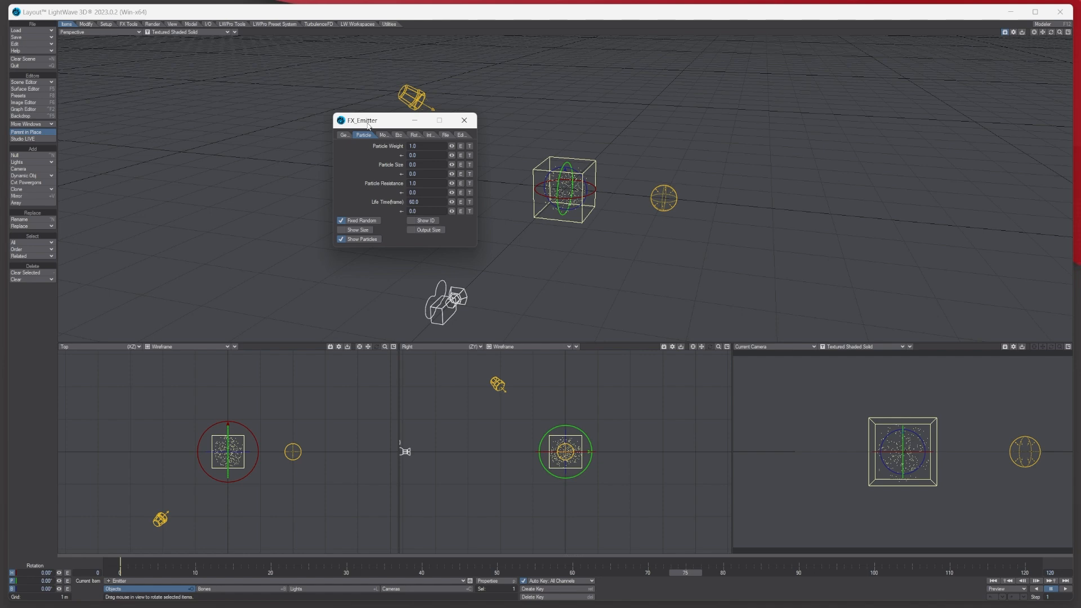
pyautogui.click(377, 134)
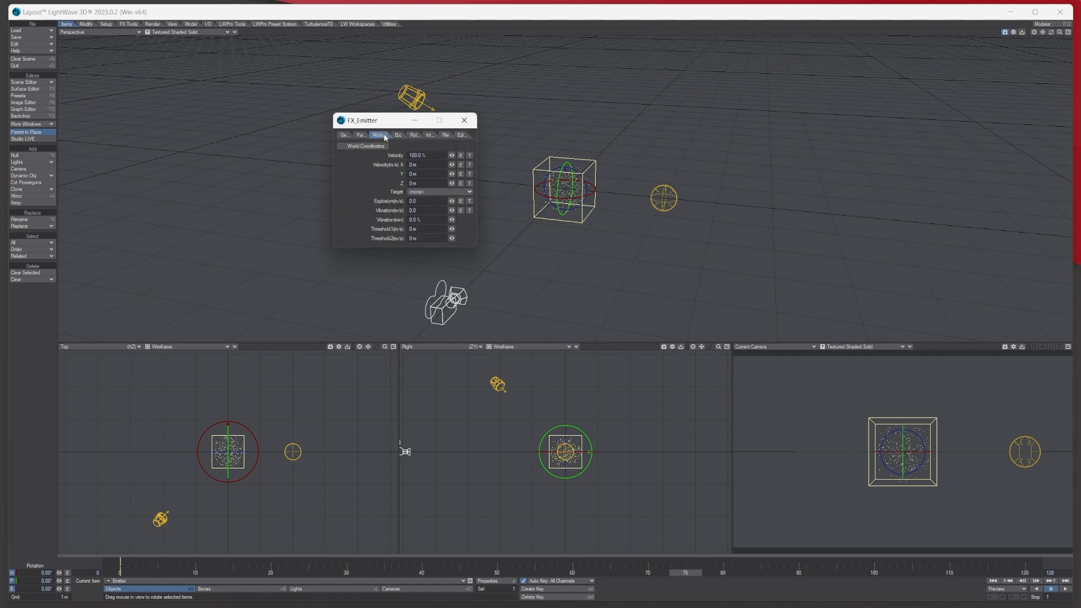
pyautogui.click(395, 134)
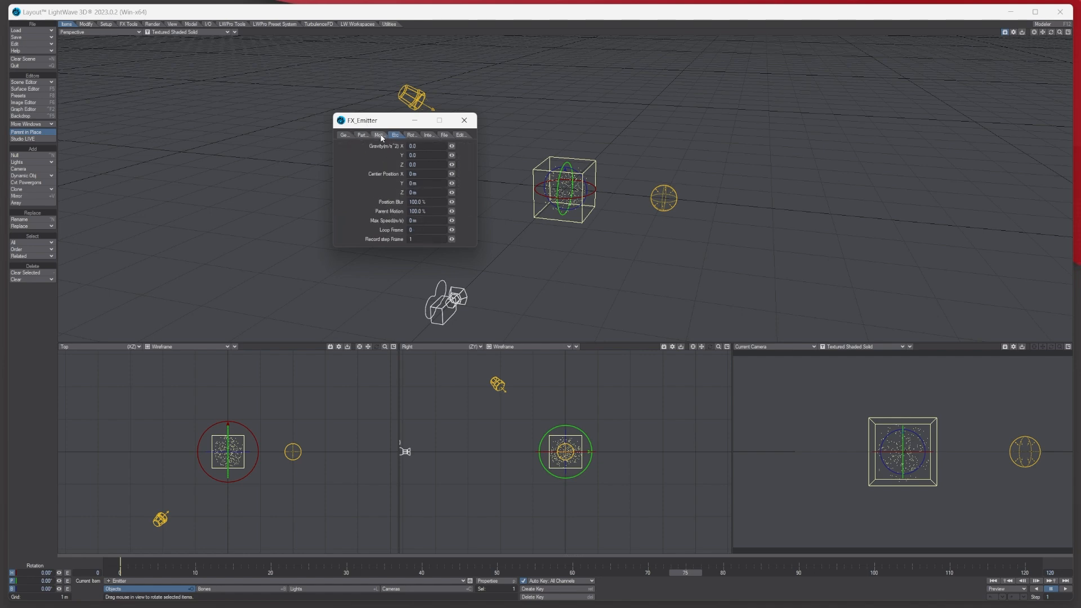
pyautogui.click(379, 134)
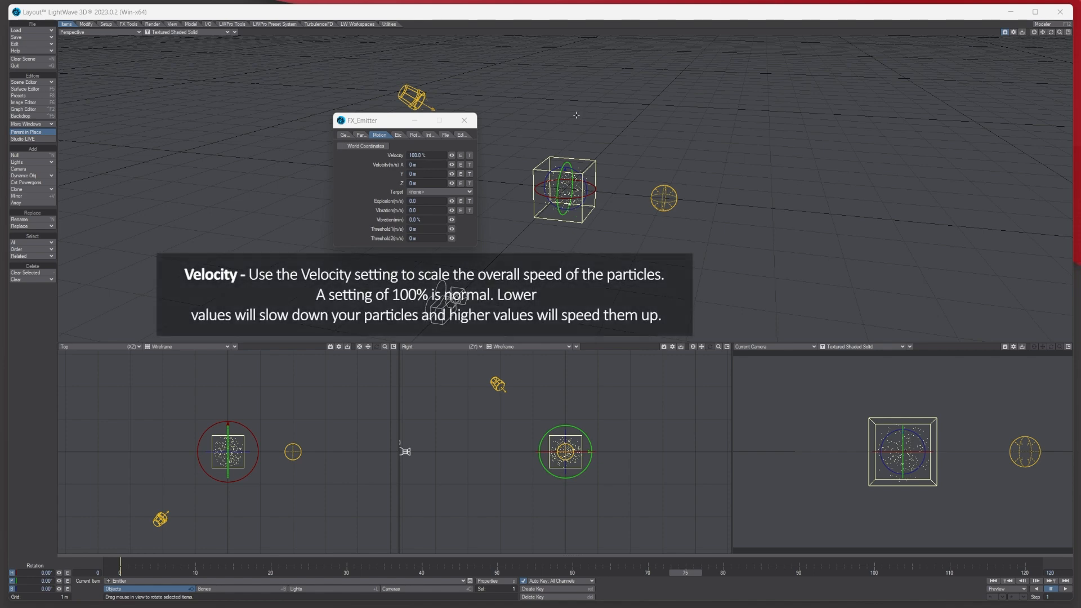
pyautogui.moveTo(425, 171)
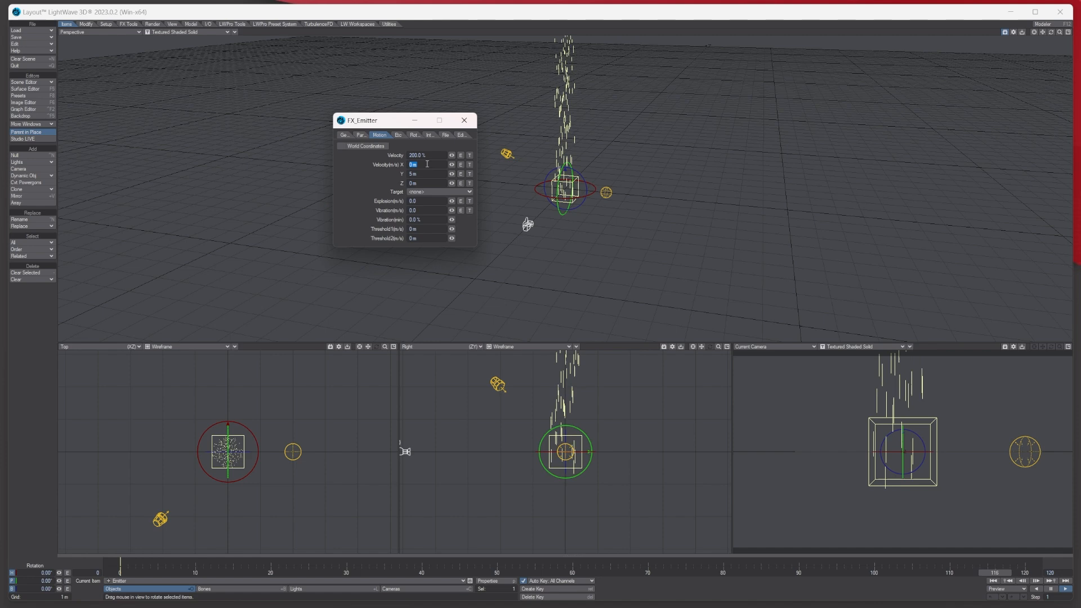
# - Give the emitter an X velocity of 5 then -5 m so particles shoot sideways
pyautogui.click(443, 572)
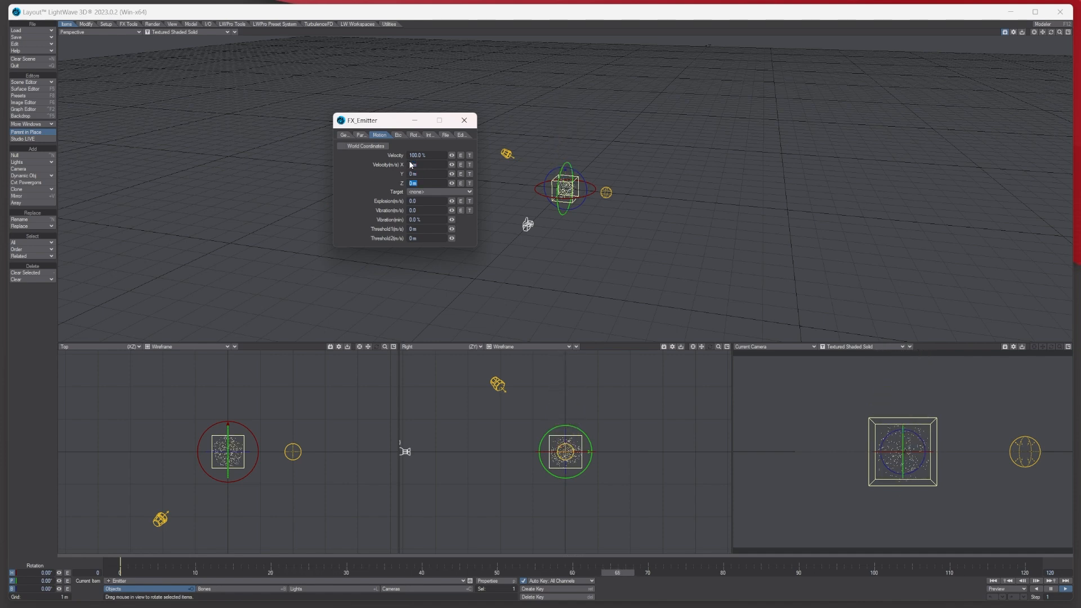
pyautogui.write('5')
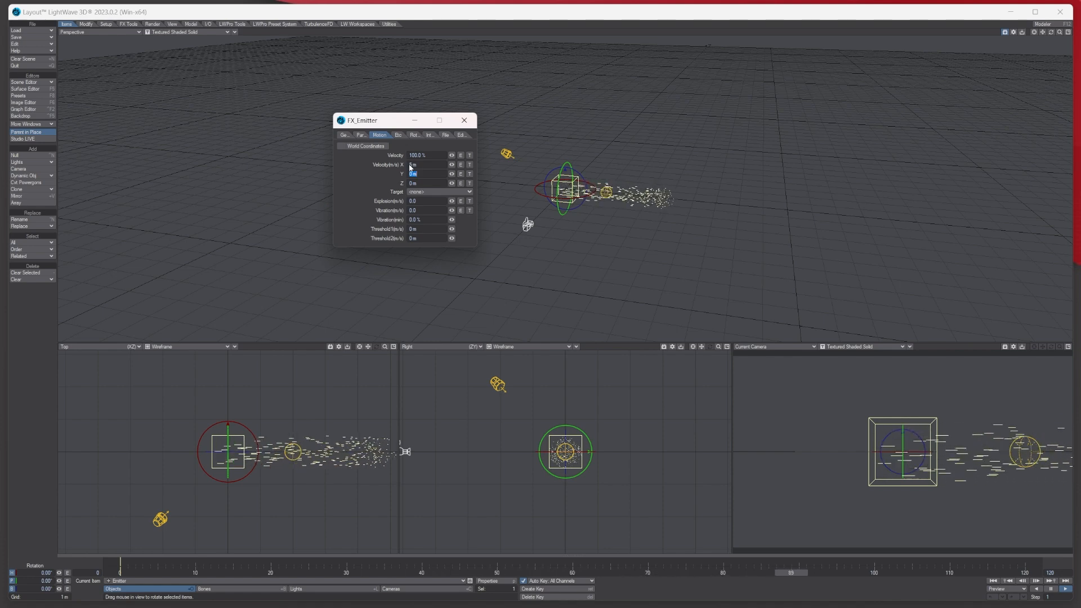
pyautogui.write('5')
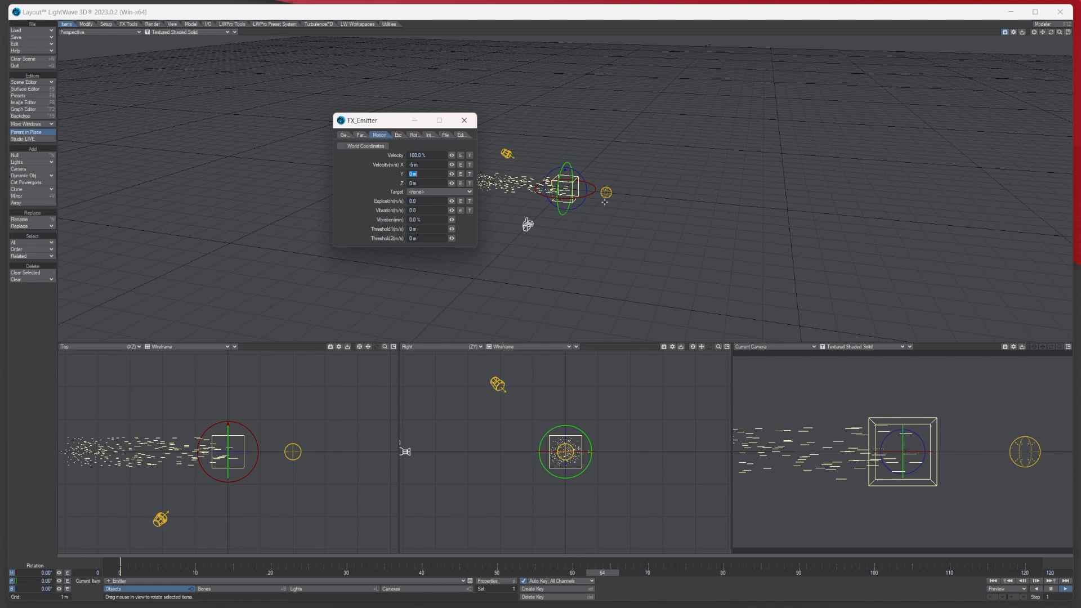
pyautogui.moveTo(405, 121); pyautogui.dragTo(343, 142)
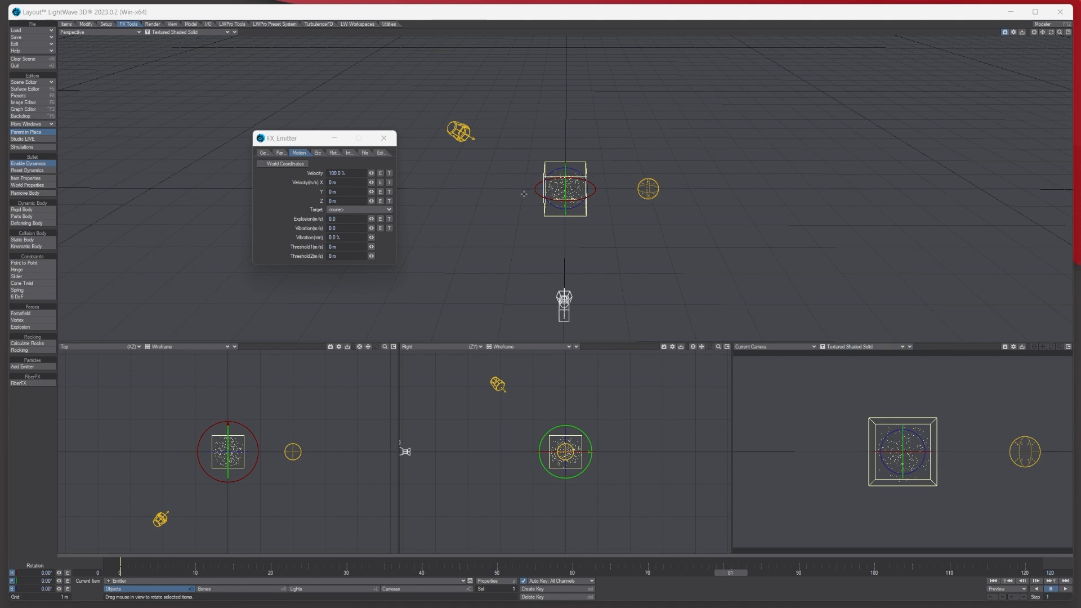
pyautogui.moveTo(864, 157)
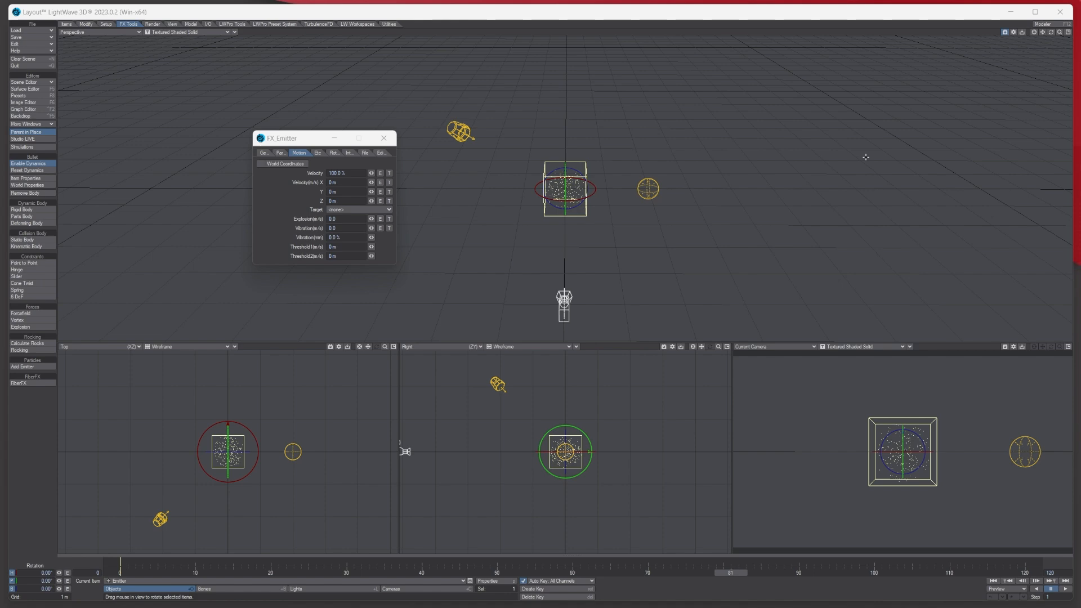
pyautogui.moveTo(783, 170)
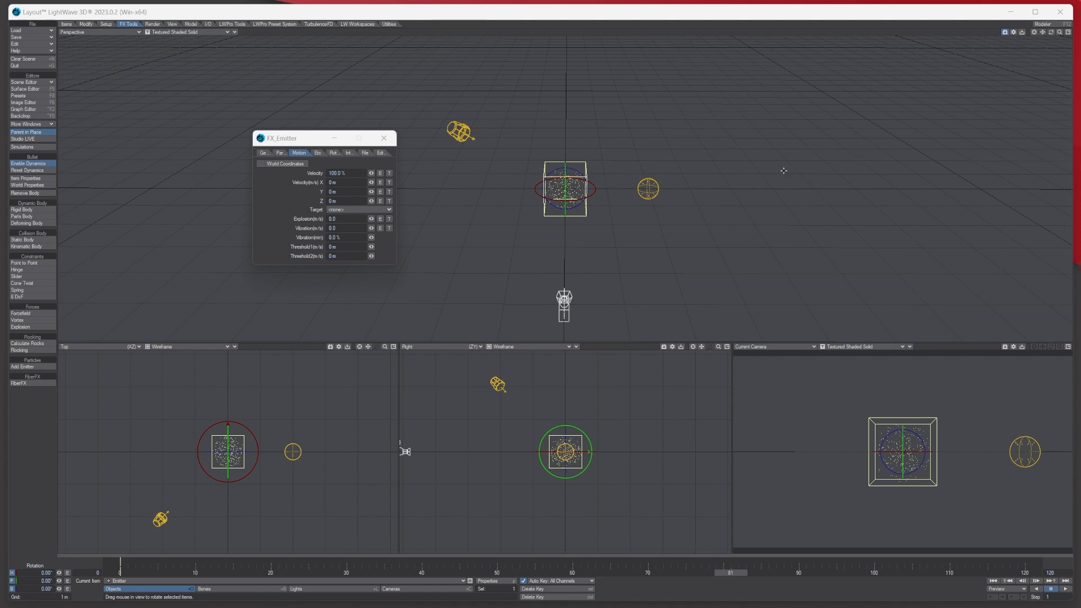
pyautogui.moveTo(775, 165)
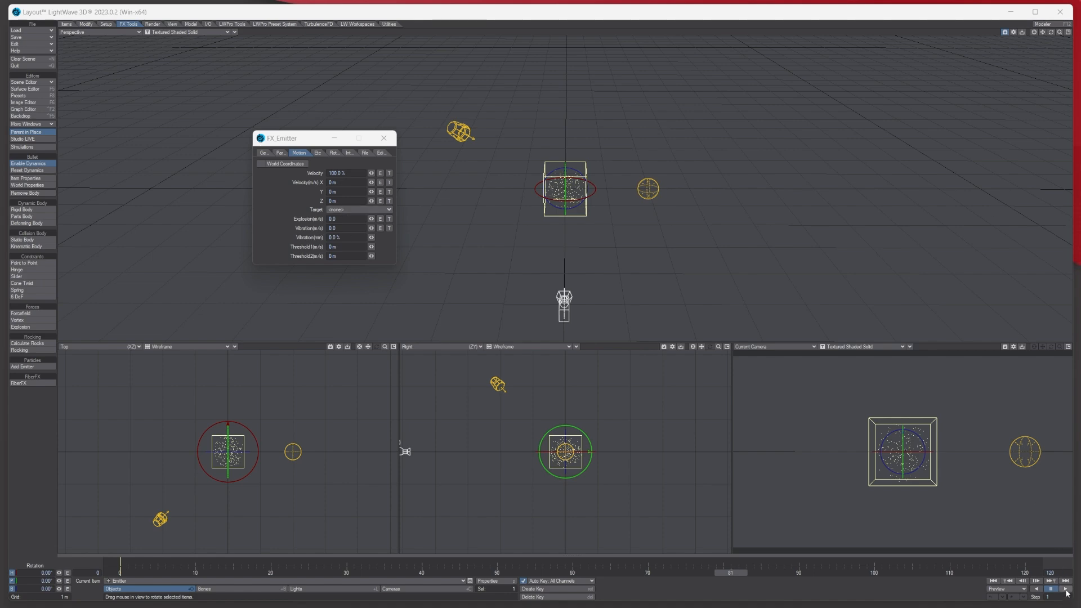
# - Aim the particles at the Light and raise Velocity to 500%
pyautogui.click(358, 209)
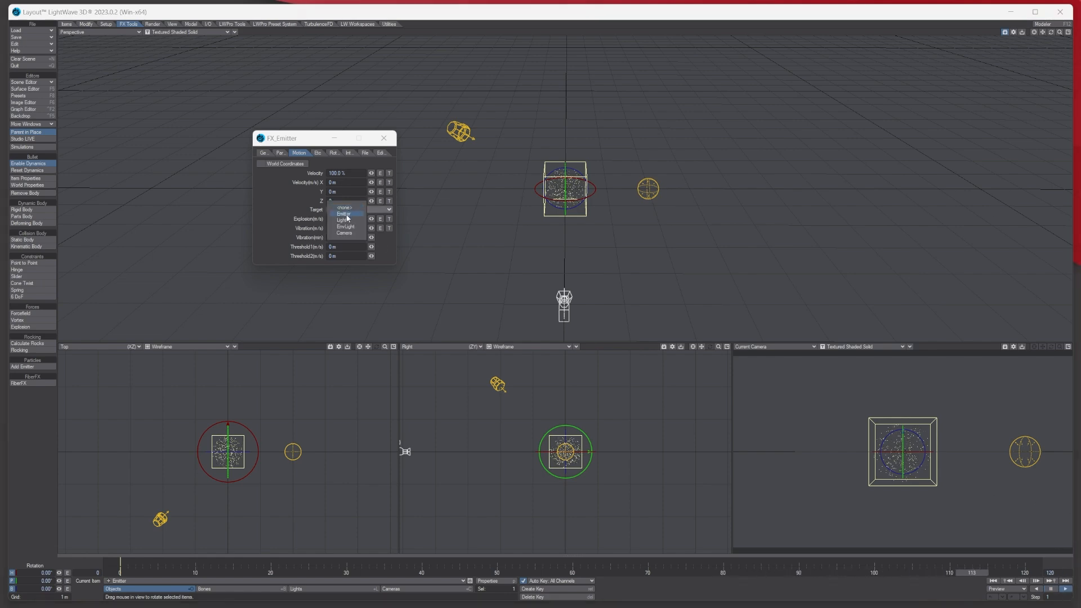
pyautogui.click(343, 214)
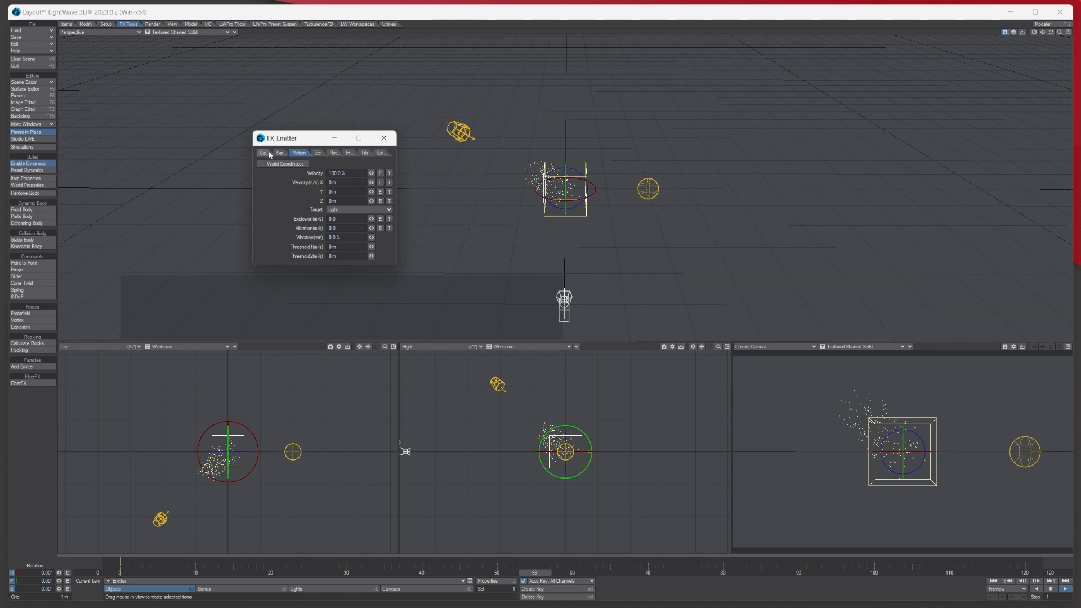
pyautogui.click(283, 152)
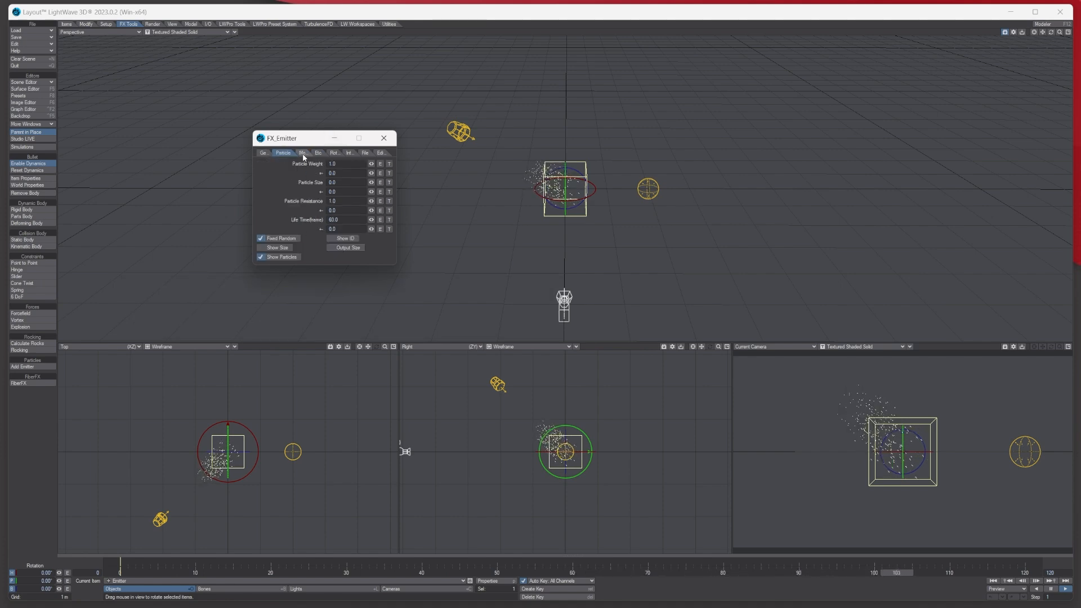
pyautogui.click(299, 152)
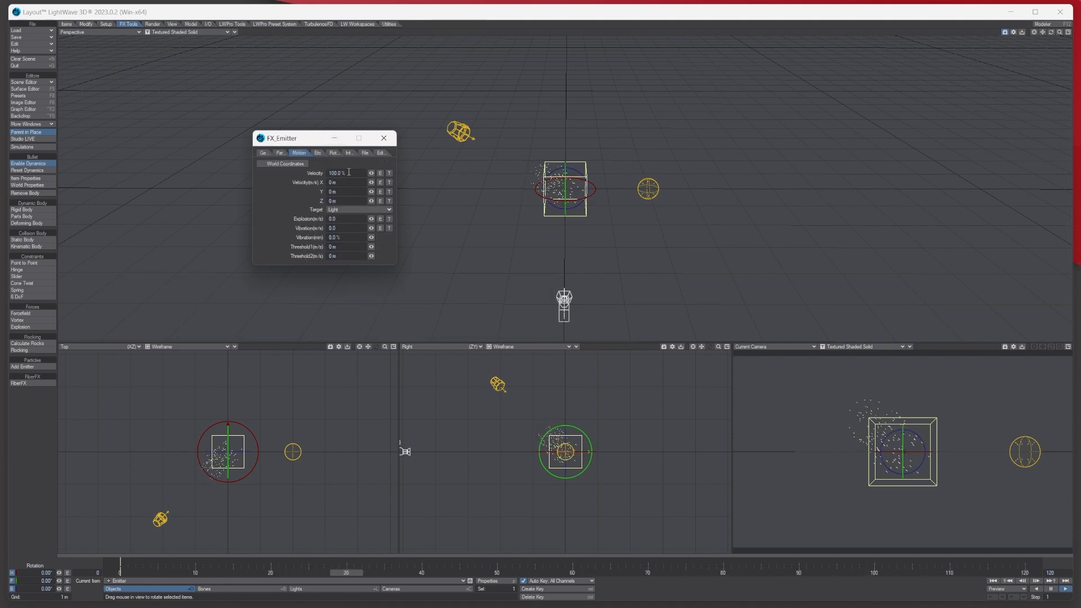
pyautogui.write('500')
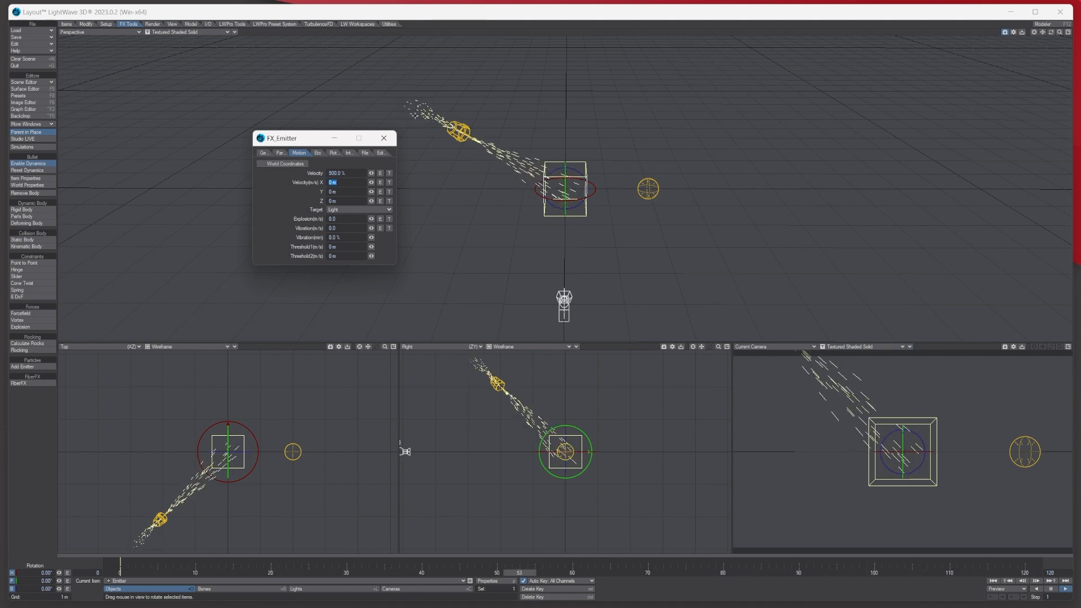
# - Change the emitter's Target from Light to Camera
pyautogui.click(358, 210)
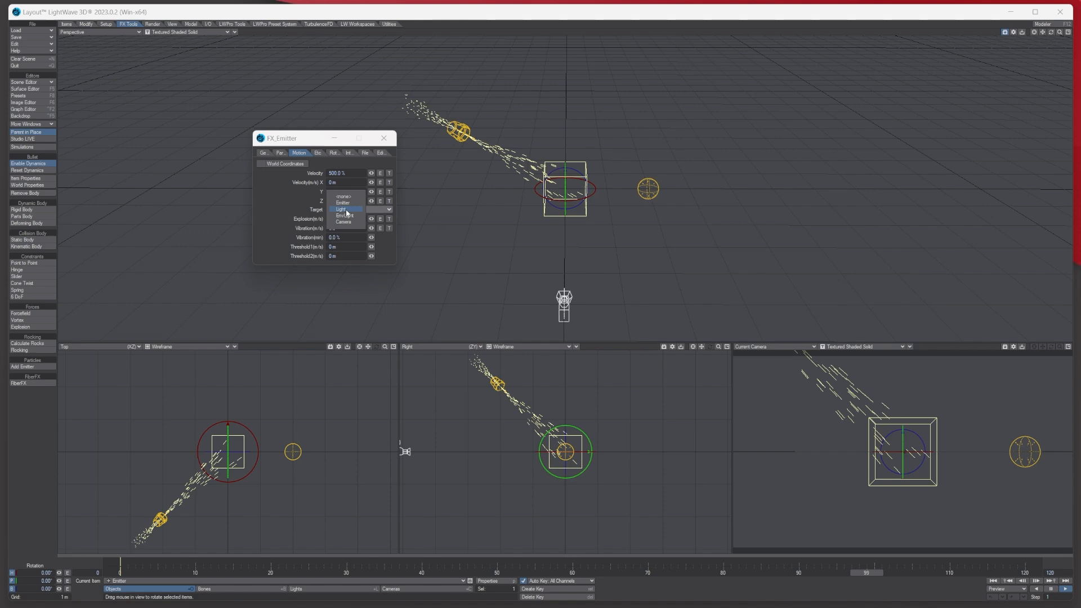
pyautogui.click(343, 214)
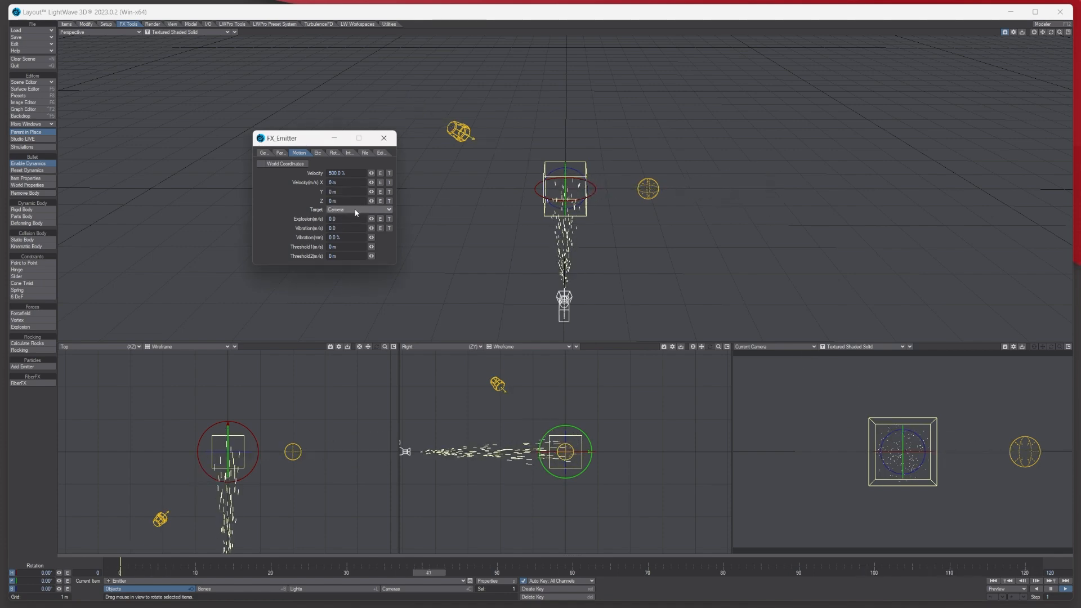
pyautogui.click(358, 210)
pyautogui.write('5')
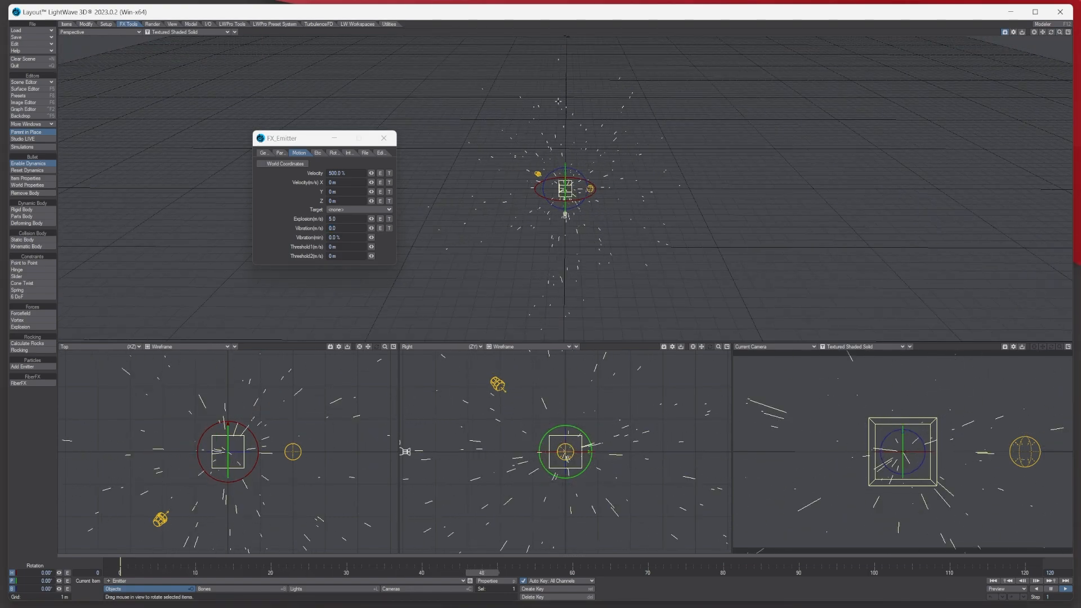
# - Lower the Explosion value to 1.0 and play the untargeted spray
pyautogui.click(338, 219)
pyautogui.write('1')
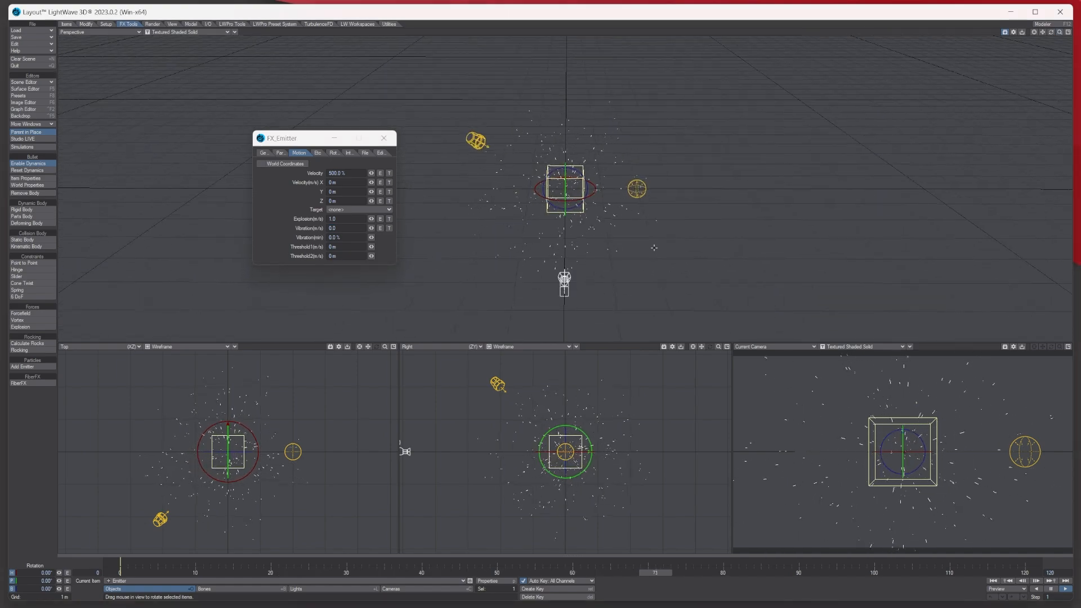
pyautogui.click(1032, 580)
pyautogui.write('100')
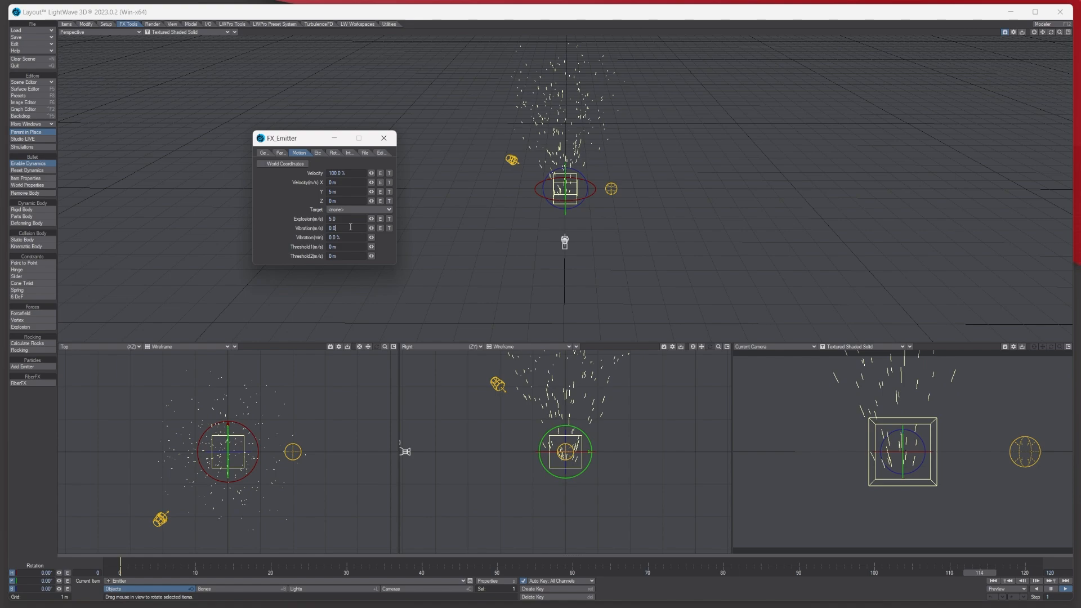
# - Set Vibration to 1.0 and target the Light, then edit the explosion speed
pyautogui.click(334, 227)
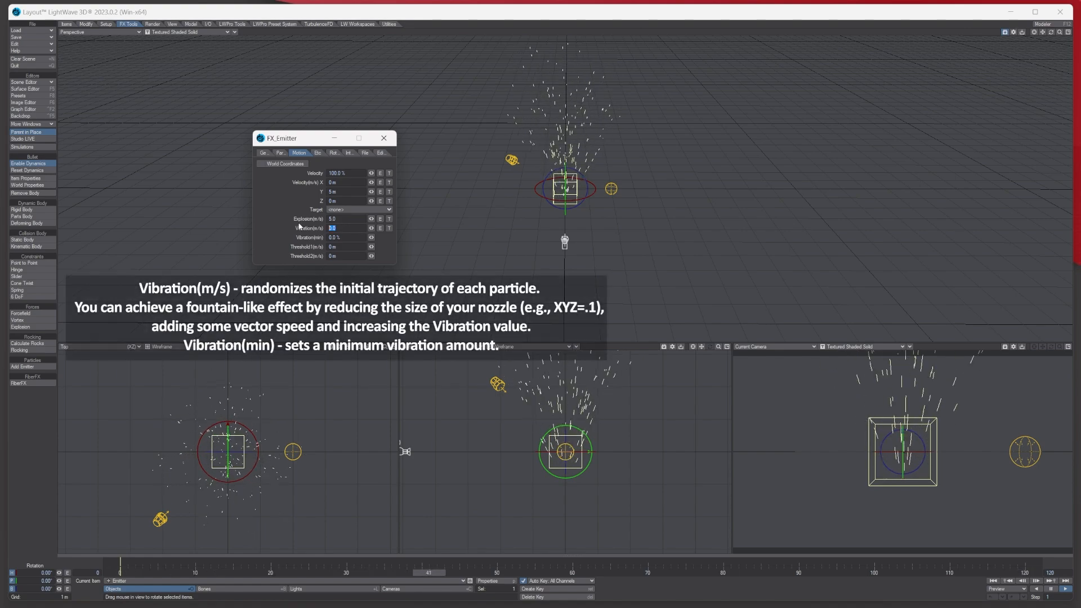
pyautogui.click(334, 237)
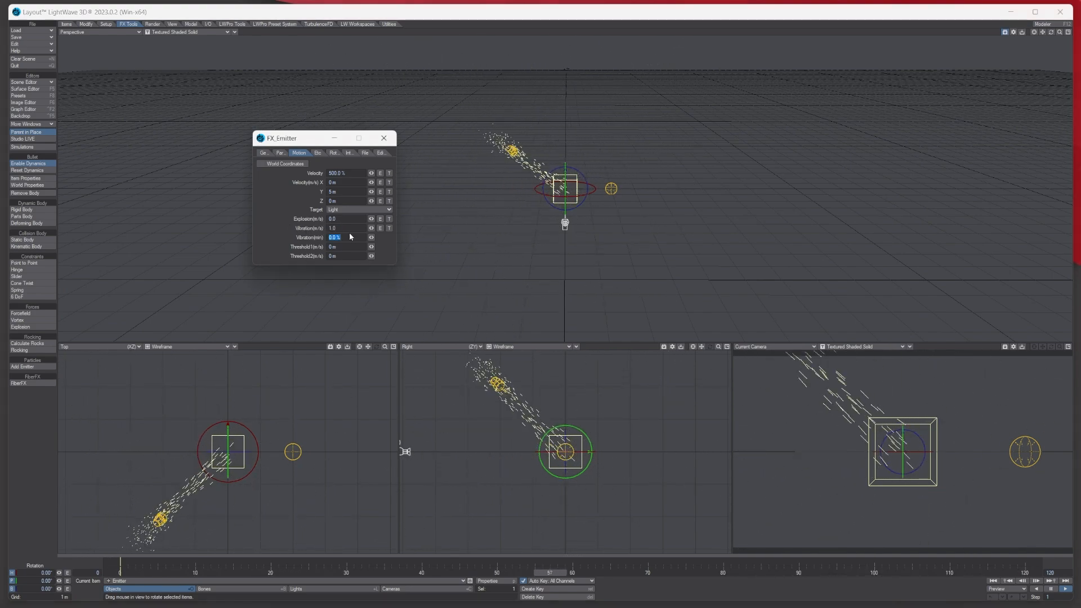
pyautogui.click(909, 573)
pyautogui.write('1')
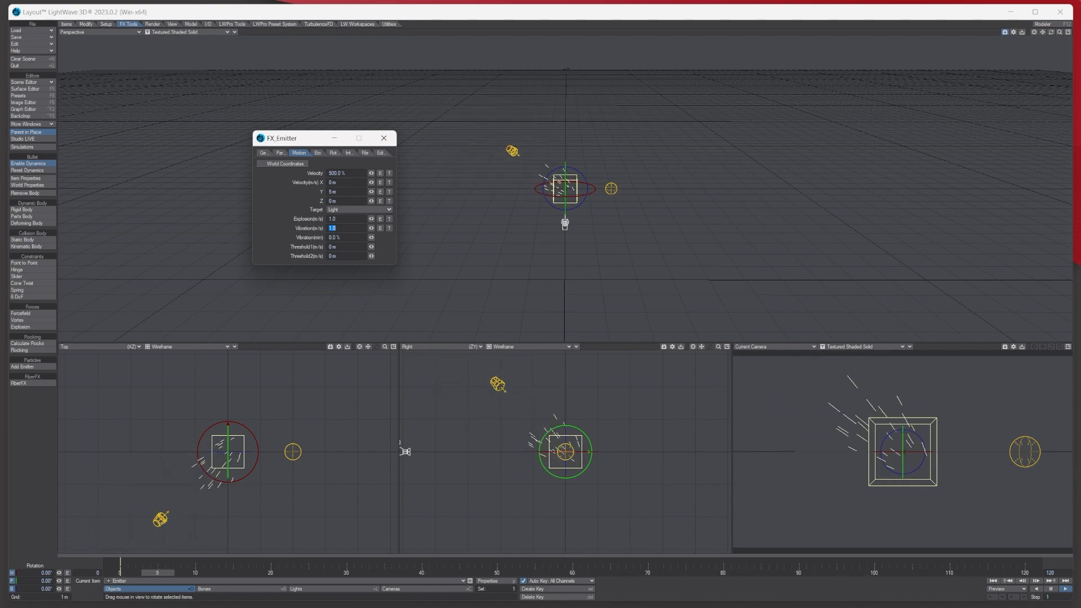
# - Scrub the timeline to preview the wider scattered spray toward the light
pyautogui.moveTo(157, 572); pyautogui.dragTo(518, 572)
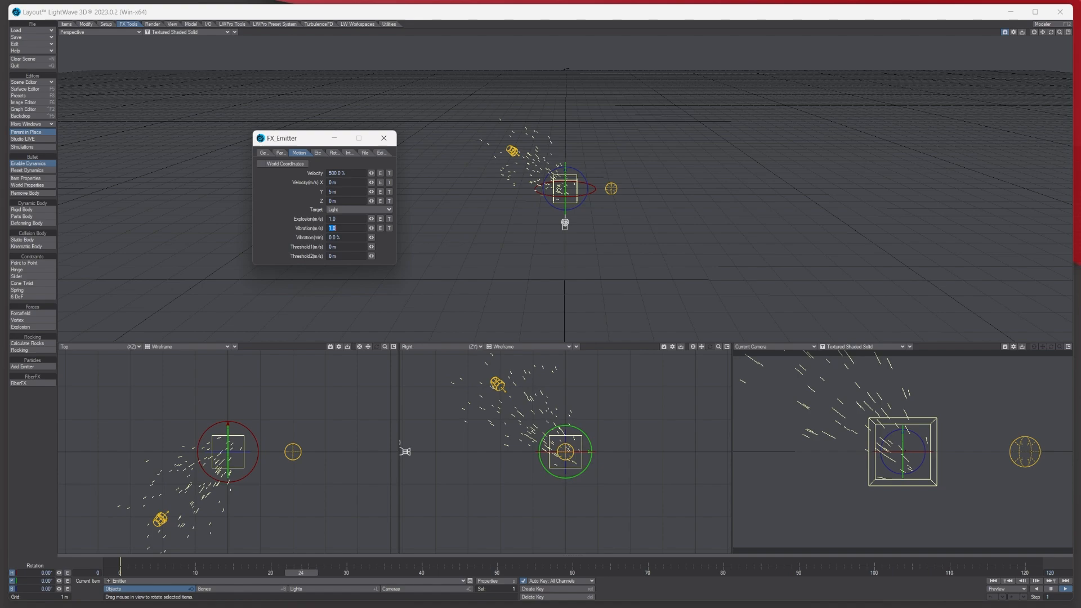
pyautogui.moveTo(299, 573); pyautogui.dragTo(662, 573)
pyautogui.write('0')
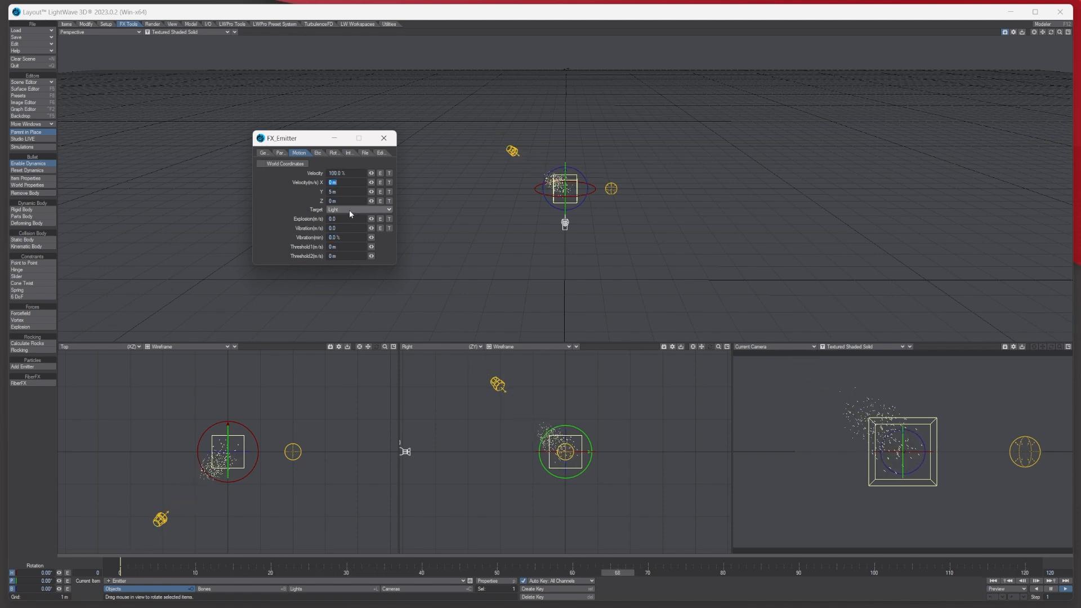
# - Enter -9.8 for Gravity Y on the Etc page and return to Motion
pyautogui.click(359, 209)
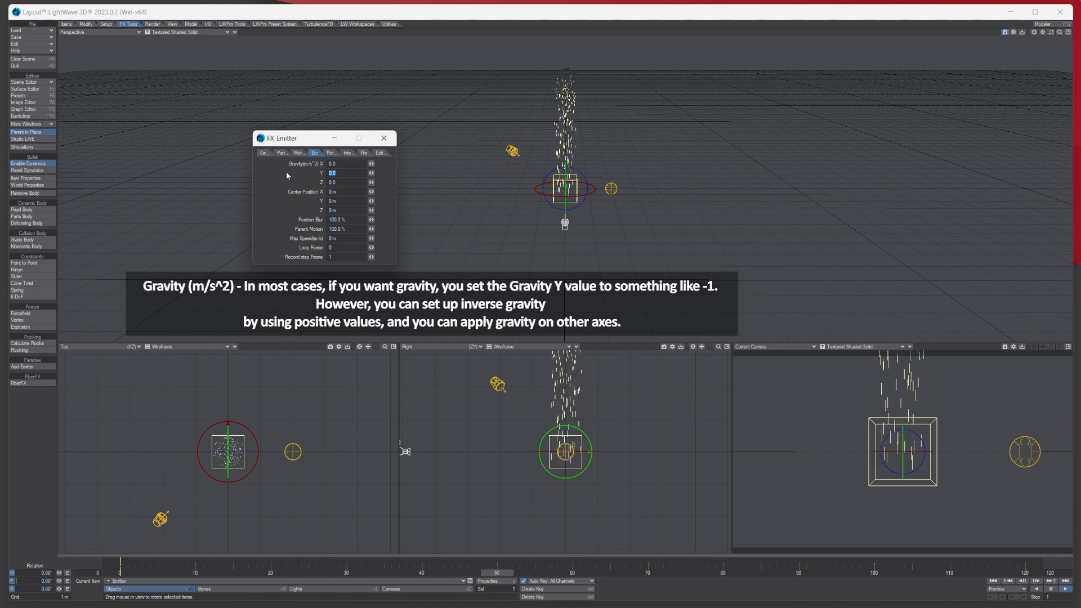
pyautogui.write('-9.8')
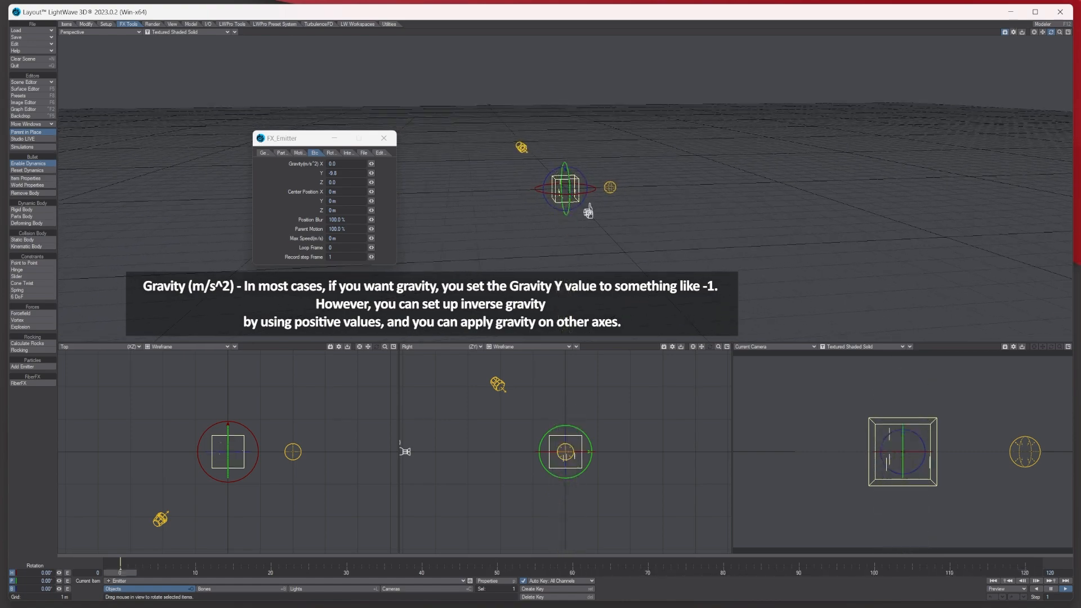
pyautogui.click(298, 152)
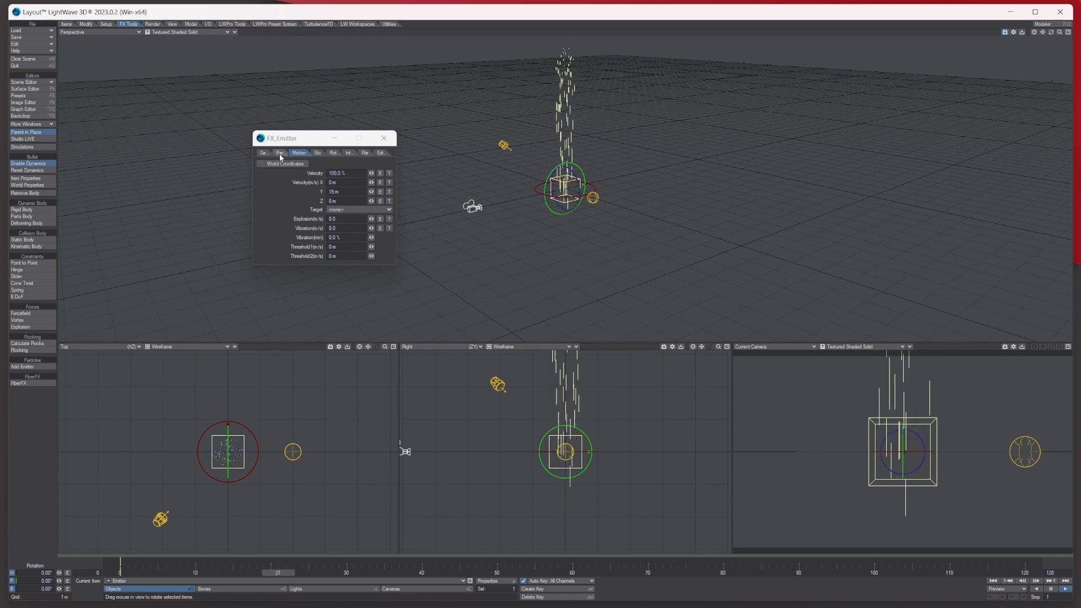
# - Review the Particle and Etc pages, then return to Motion for the 5.0 explosion
pyautogui.click(282, 152)
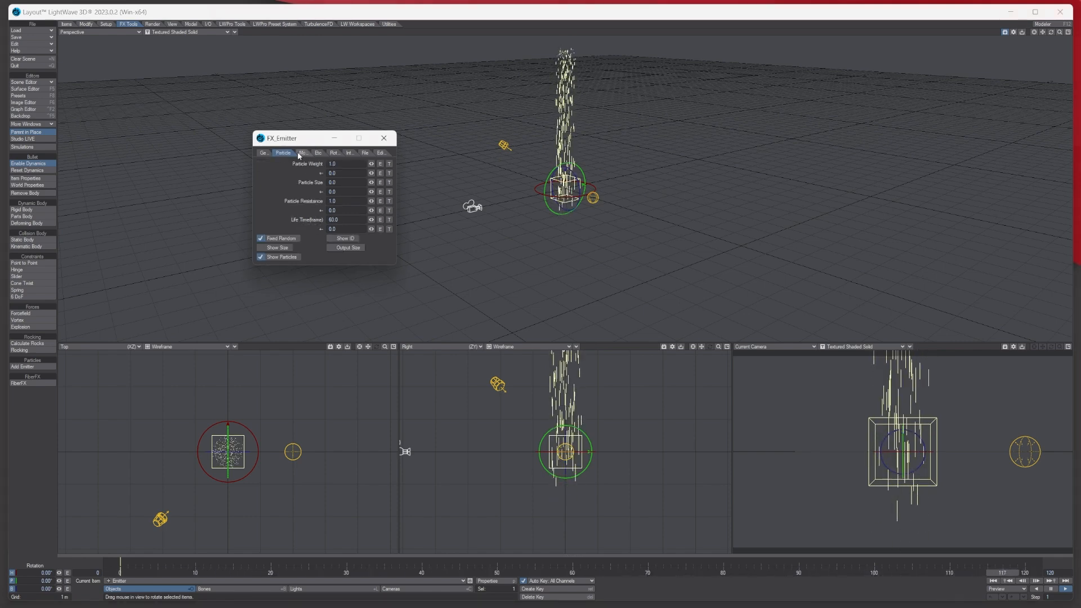
pyautogui.click(315, 152)
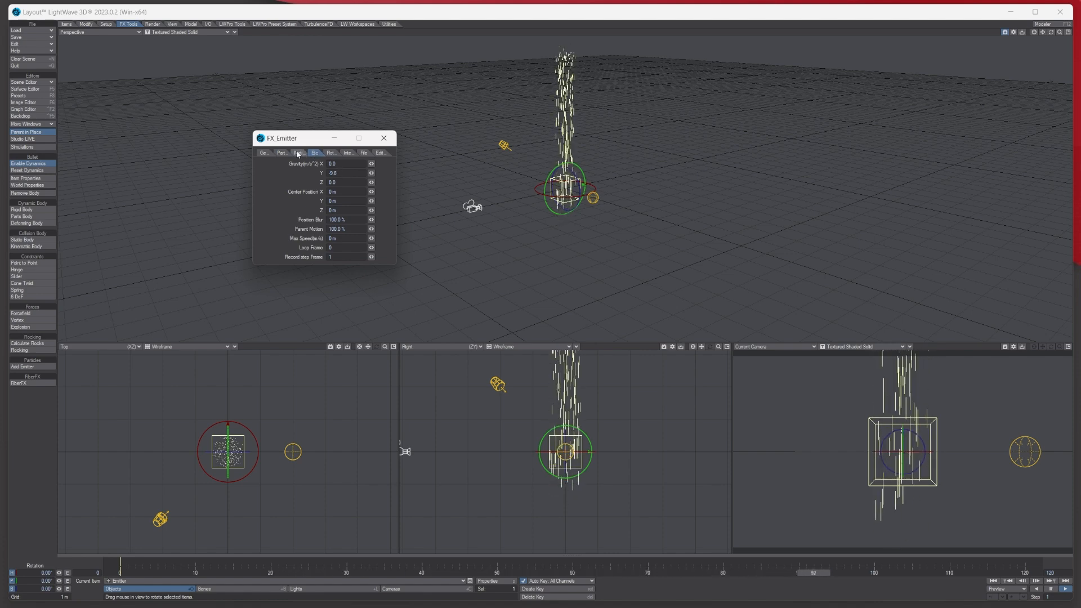
pyautogui.click(299, 152)
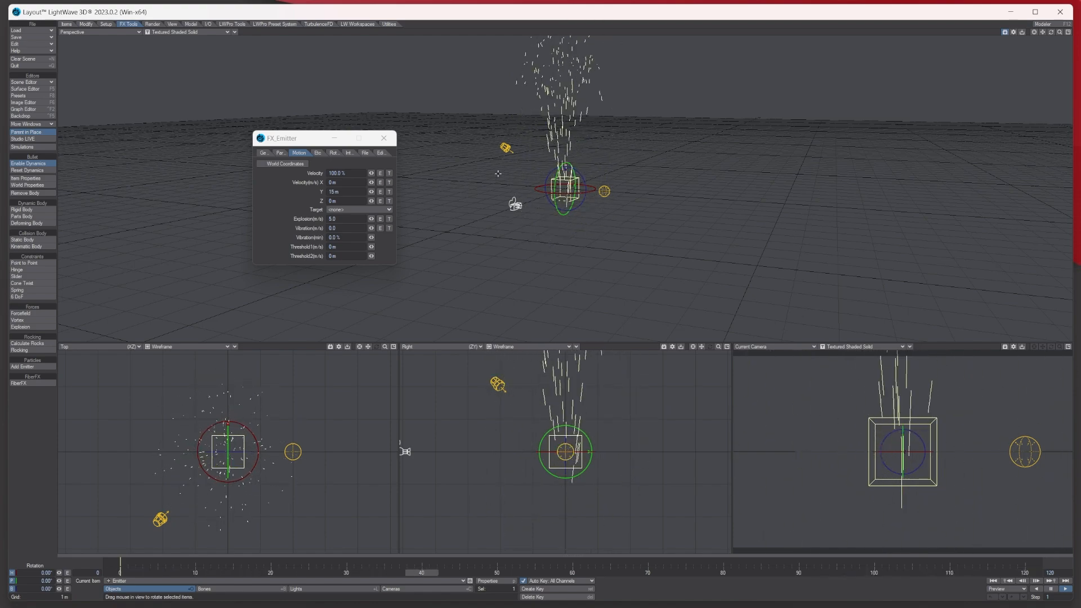
# - Set Gravity X to -5.0 so the fountain bends sideways
pyautogui.click(330, 152)
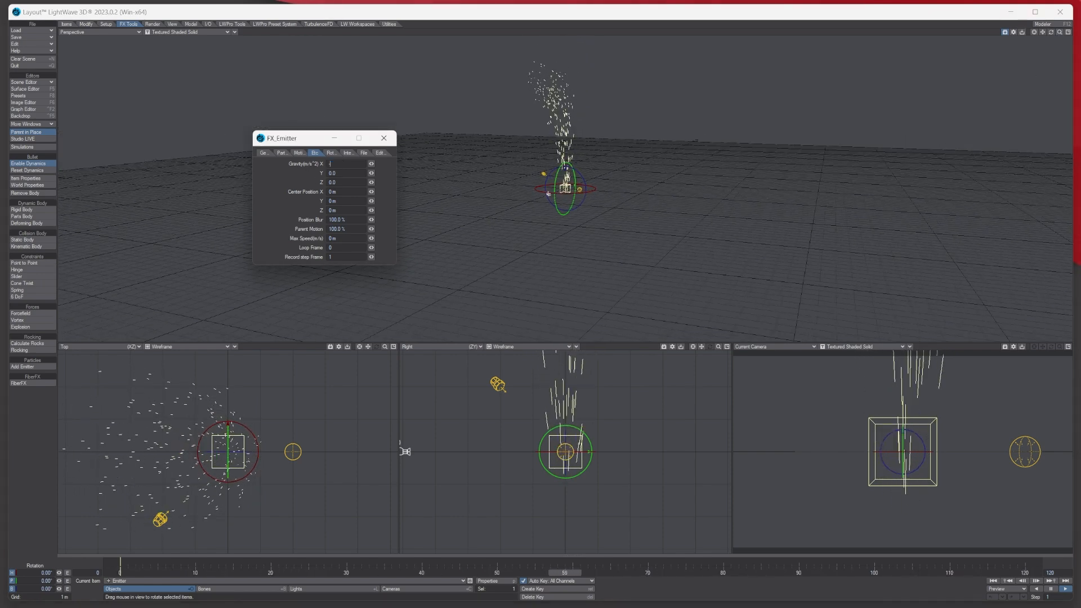
pyautogui.write('-5.0')
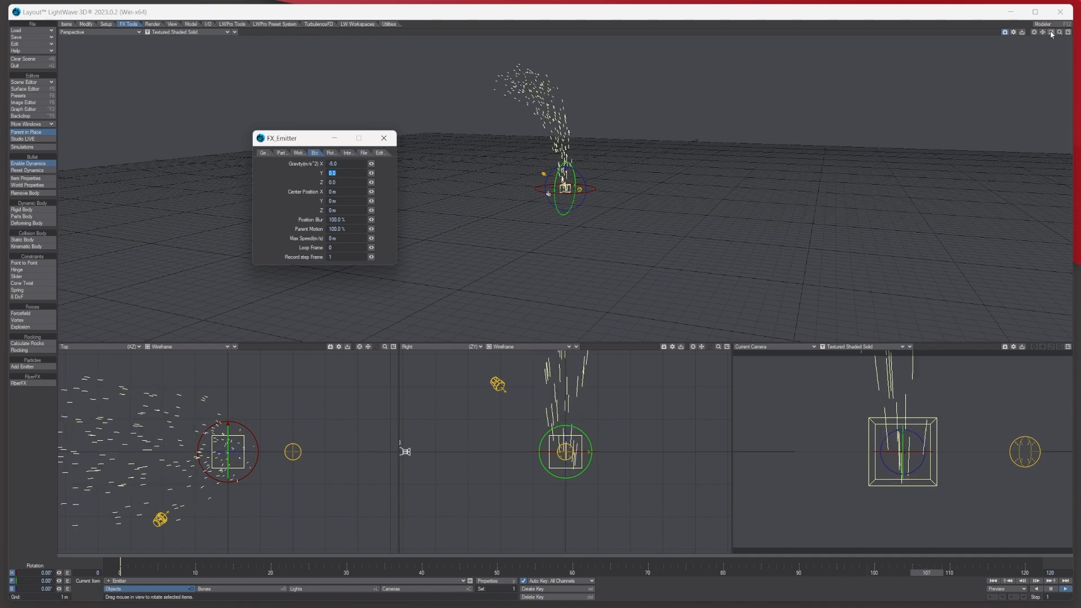
# - Close the FX_Emitter settings panel
pyautogui.click(378, 572)
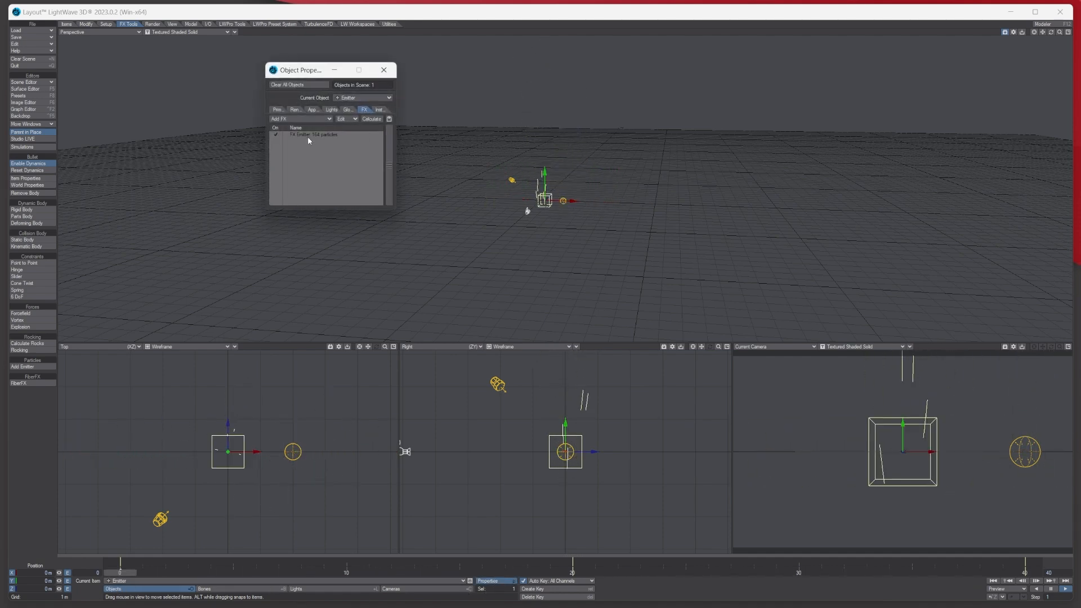
# - Show the FX_Emitter settings and browse its Motion, Etc, Interaction and Edit pages, ending on Edit
pyautogui.click(319, 134)
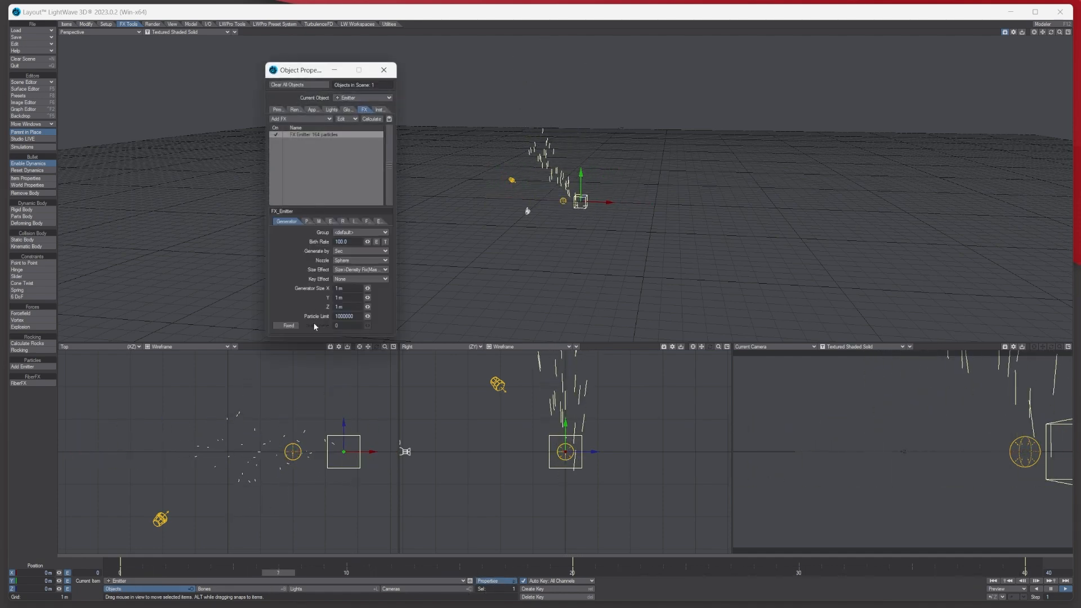
pyautogui.click(308, 221)
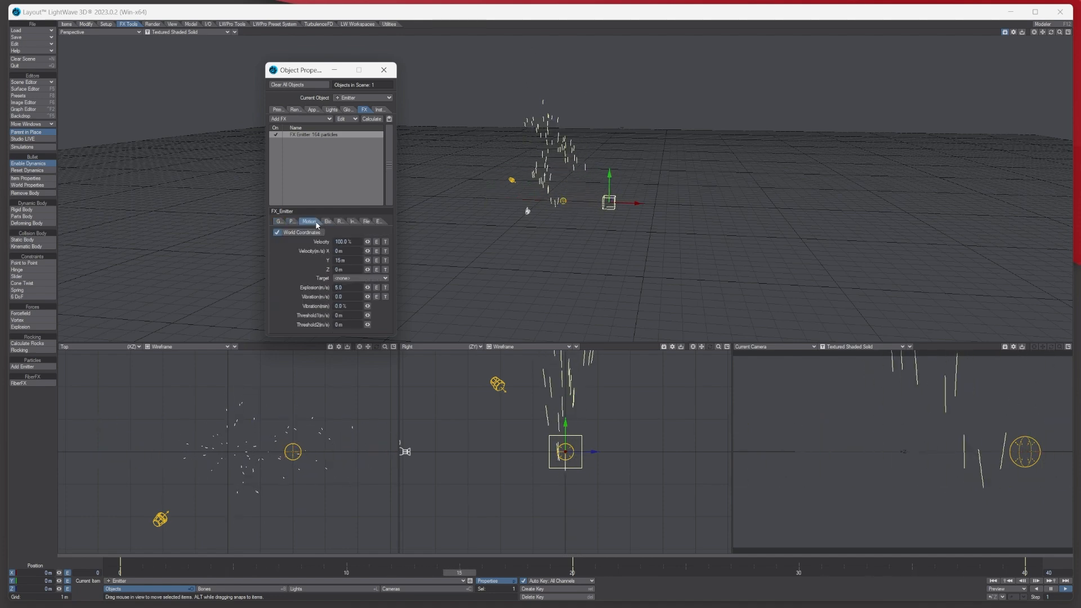
pyautogui.click(327, 221)
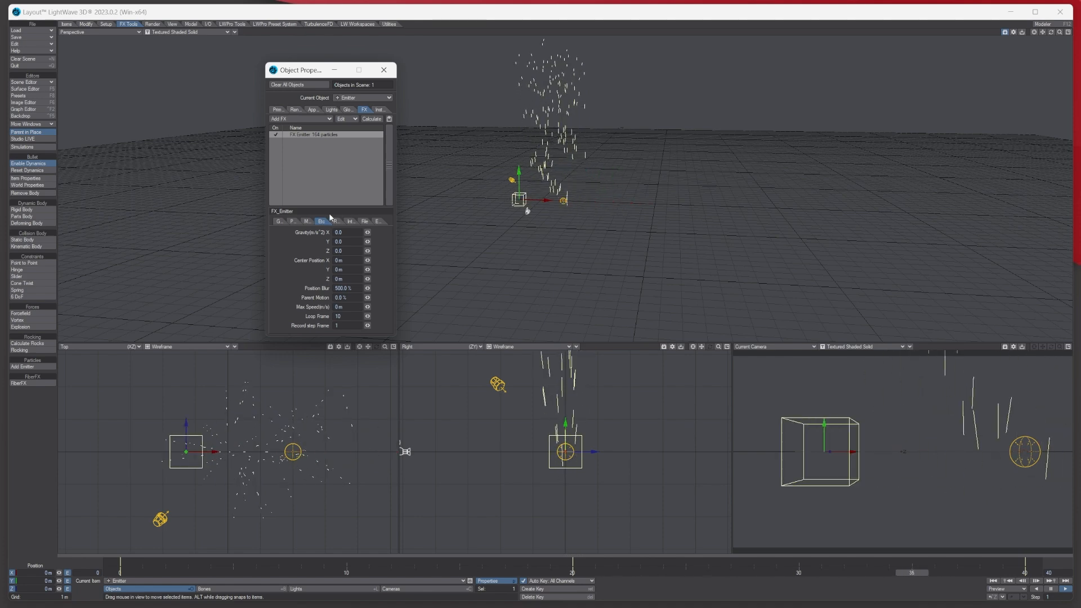
pyautogui.click(347, 222)
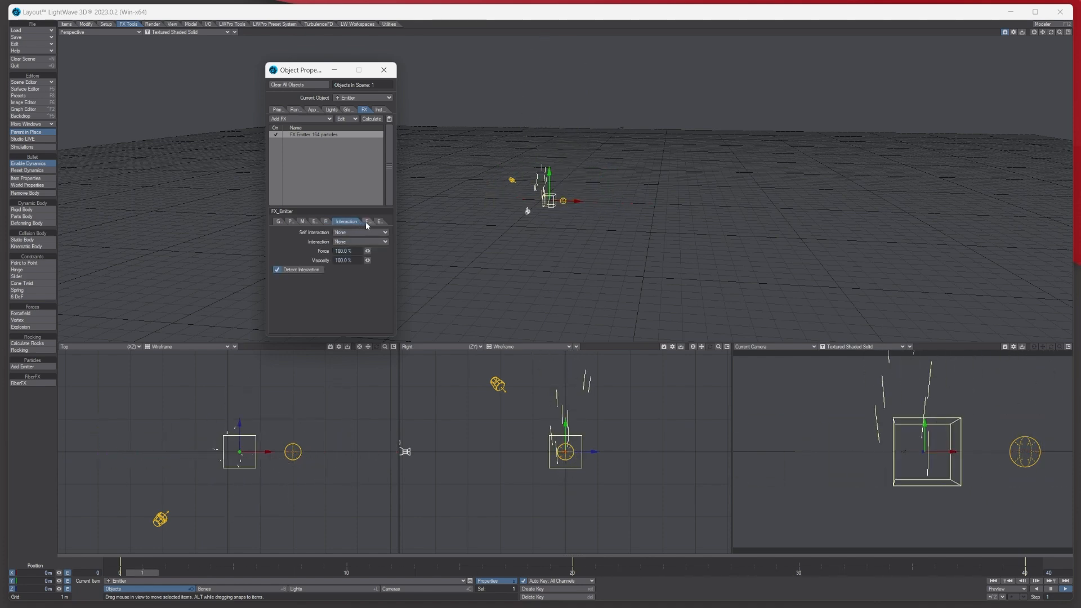
pyautogui.click(364, 222)
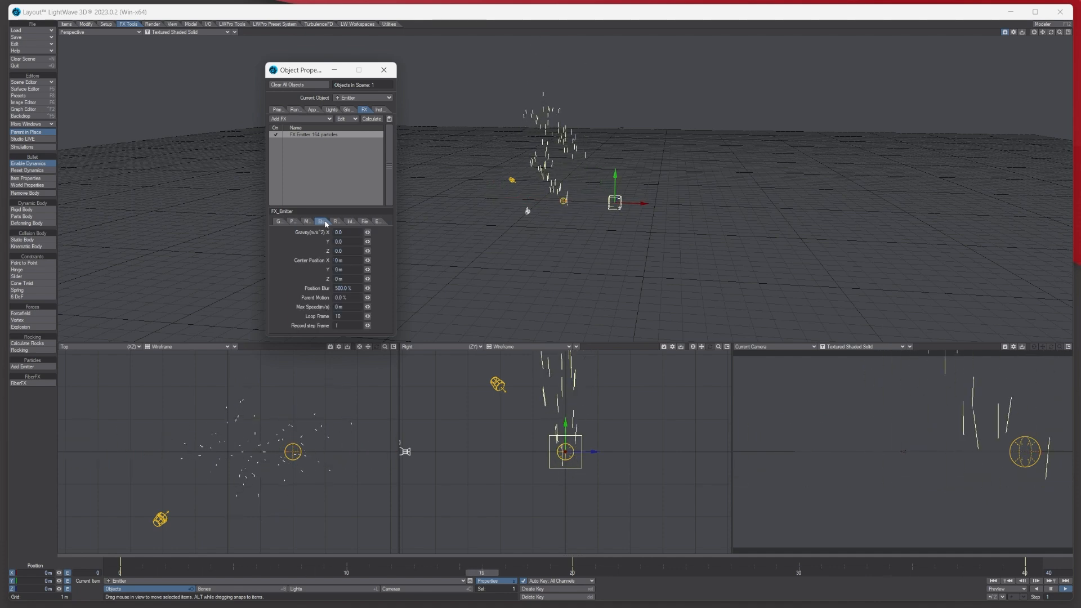
pyautogui.click(346, 222)
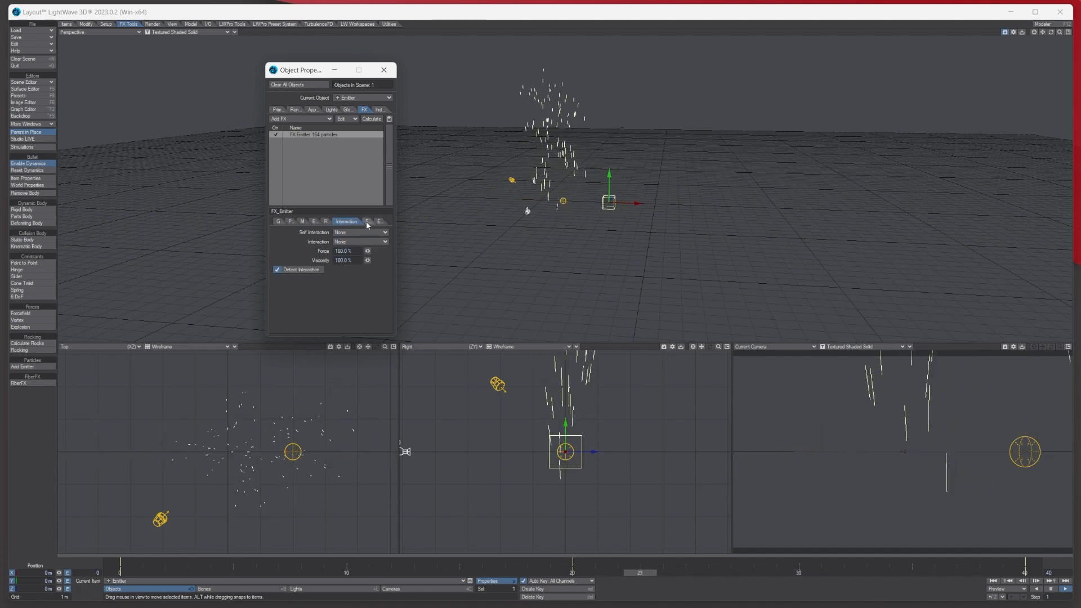
pyautogui.click(375, 222)
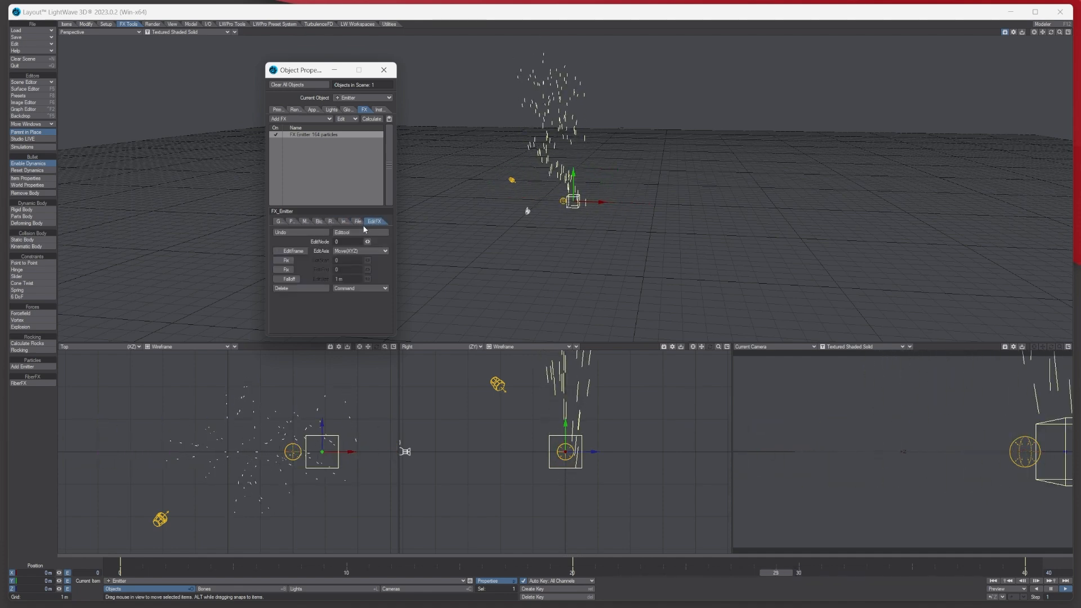